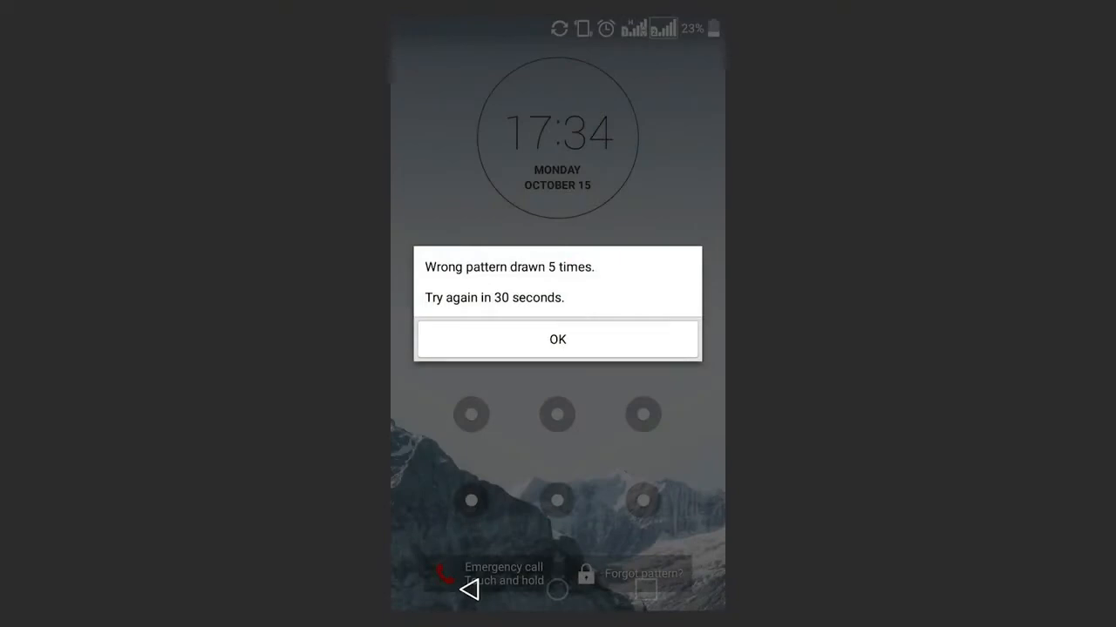
# Step: Dismiss the 'Wrong pattern drawn' dialog and reach the Google account unlock sign-in via 'Forgot pattern?'
pyautogui.click(558, 338)
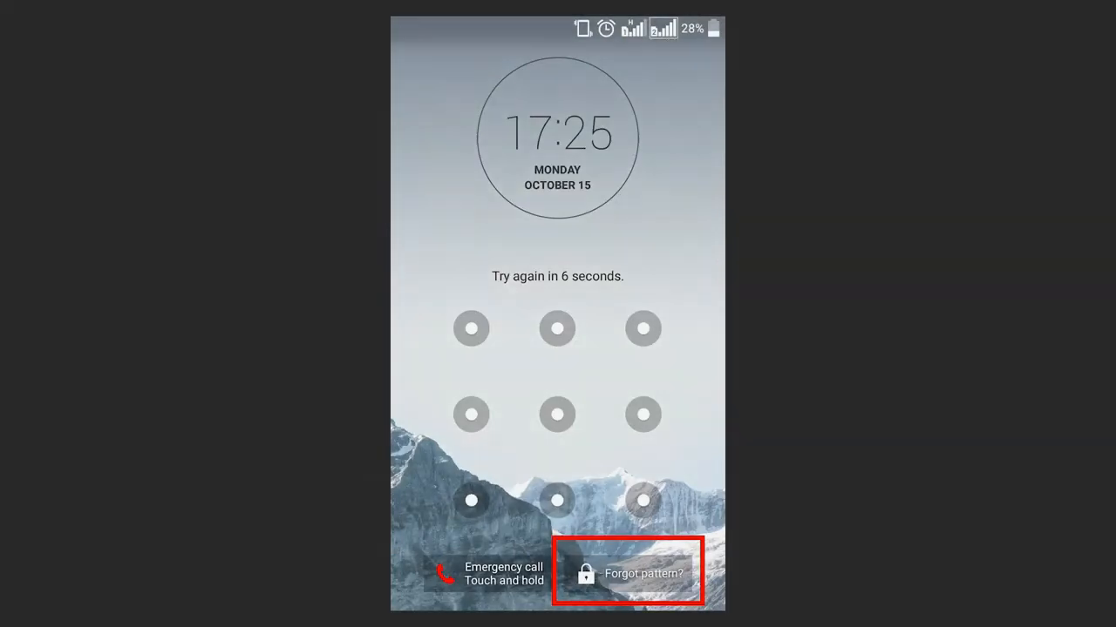
pyautogui.click(629, 573)
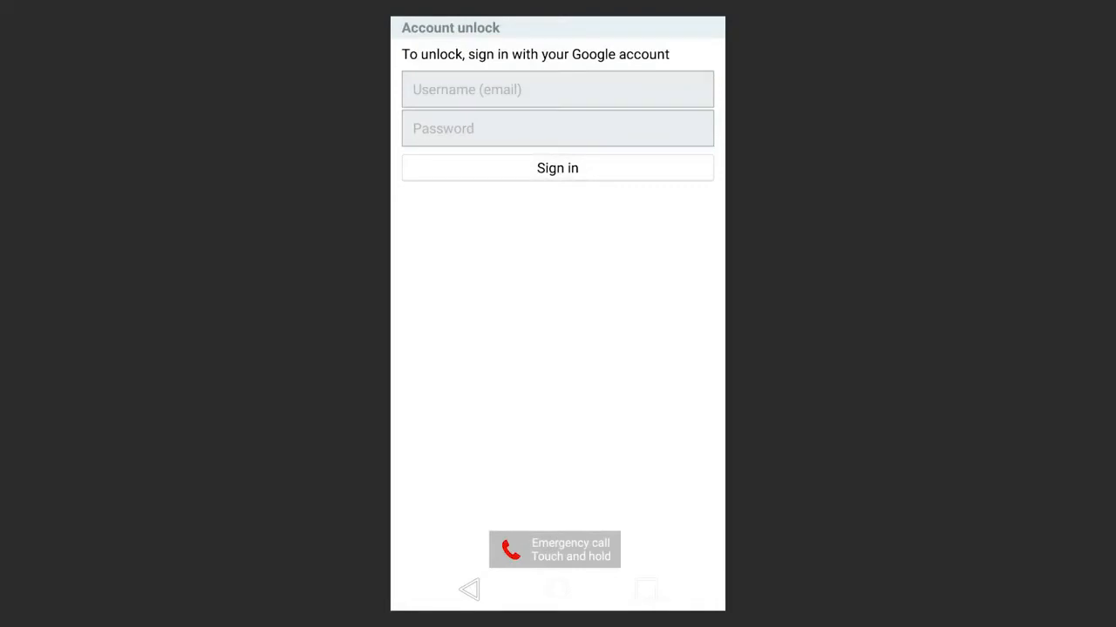
pyautogui.click(558, 89)
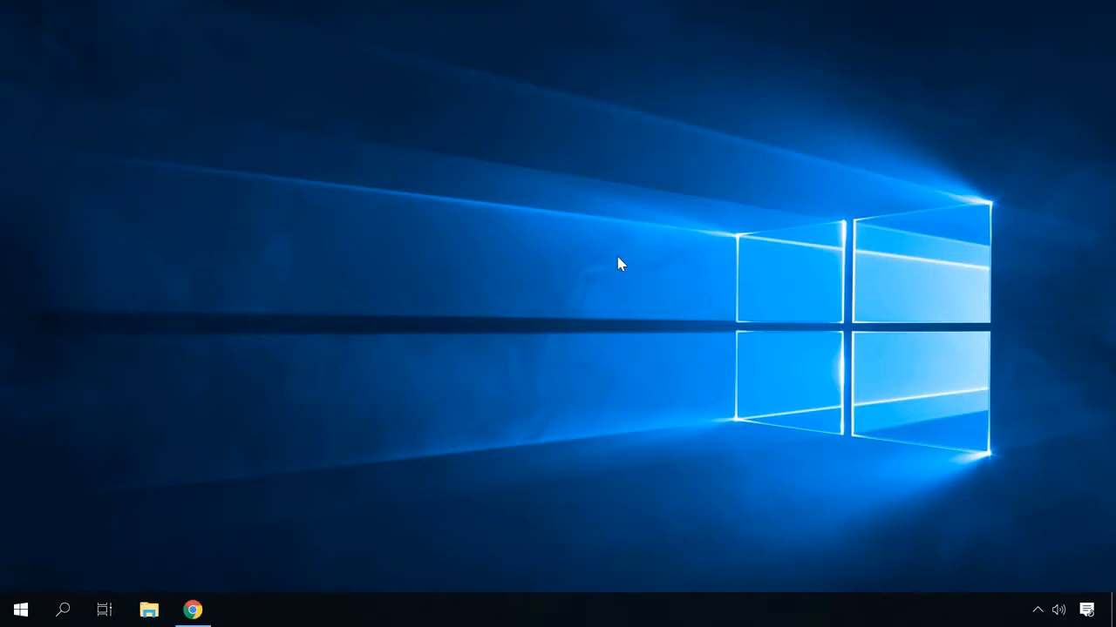
# Step: Download the Android Studio Windows installer from developer.android.com/studio, agreeing to the license terms
pyautogui.click(192, 610)
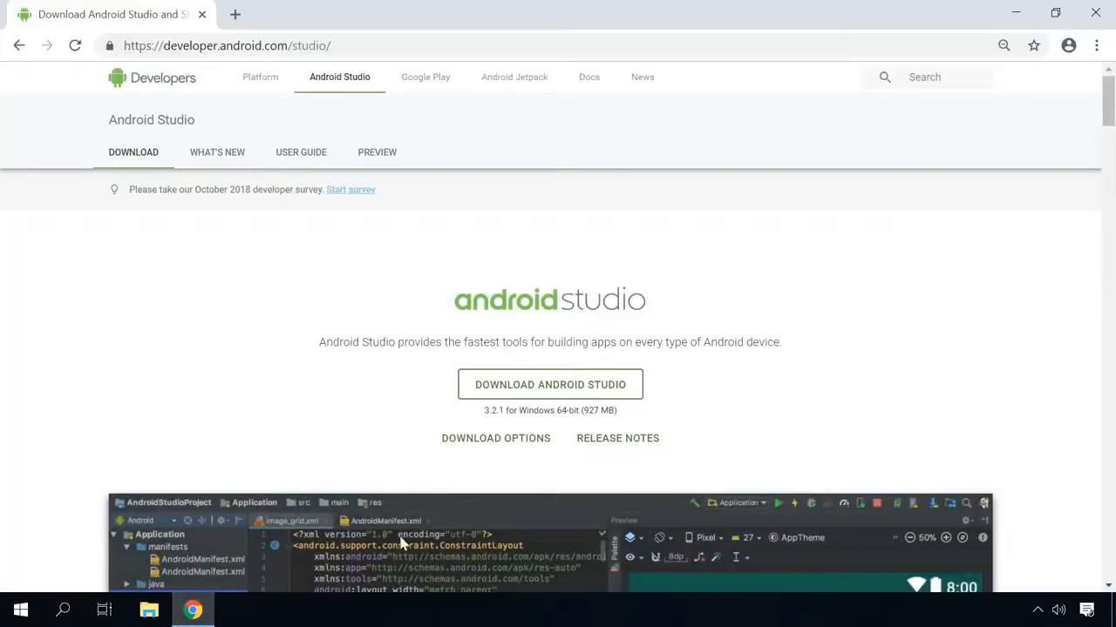
pyautogui.moveTo(551, 385)
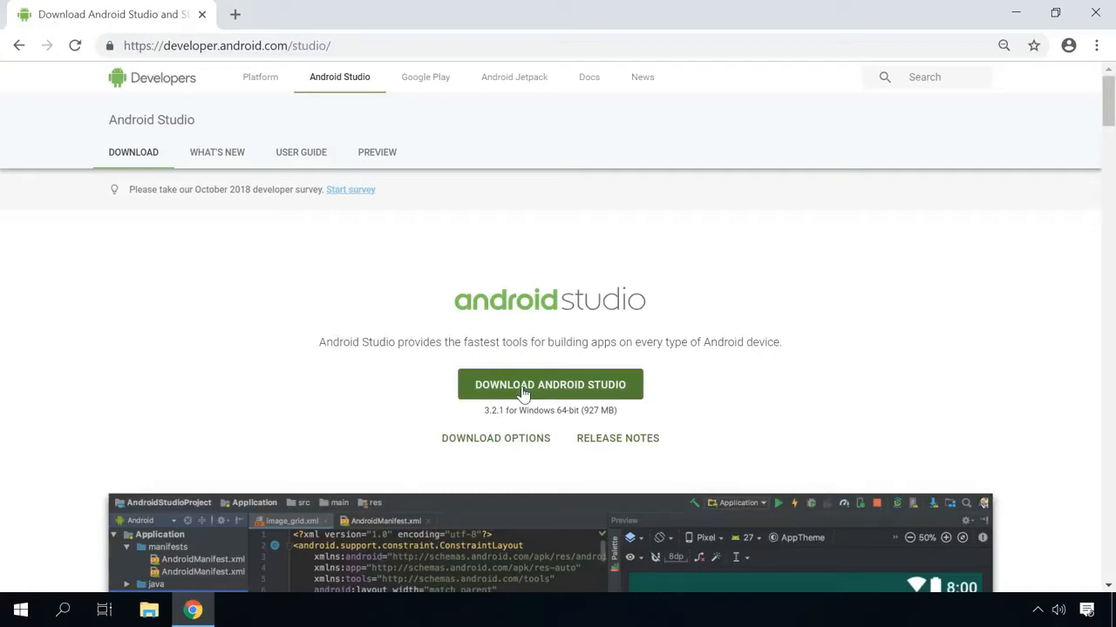
pyautogui.click(550, 386)
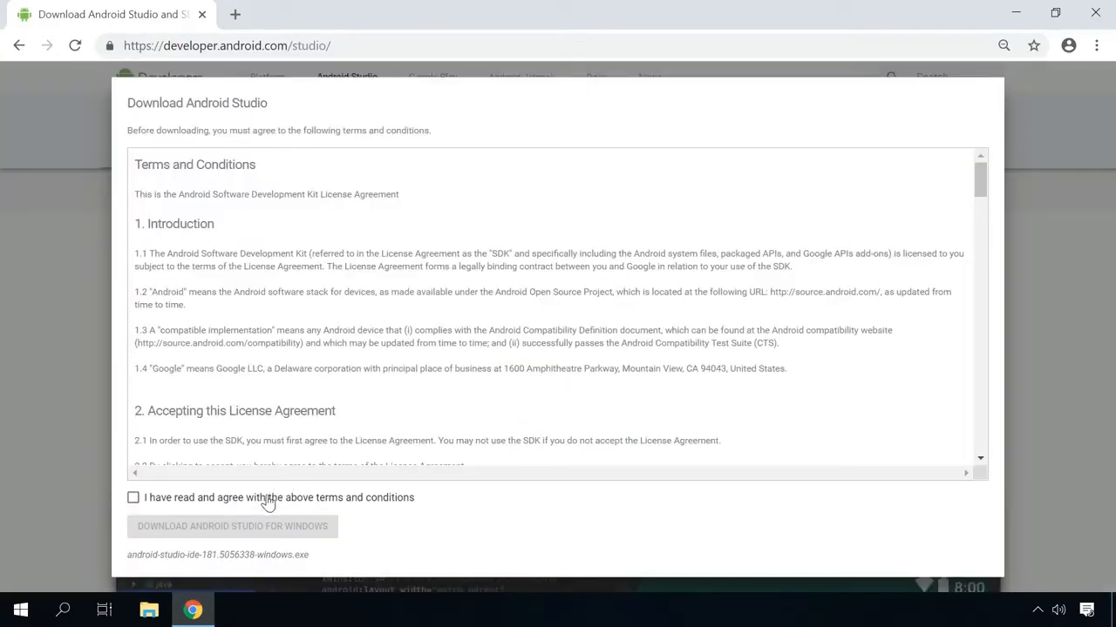
pyautogui.click(232, 526)
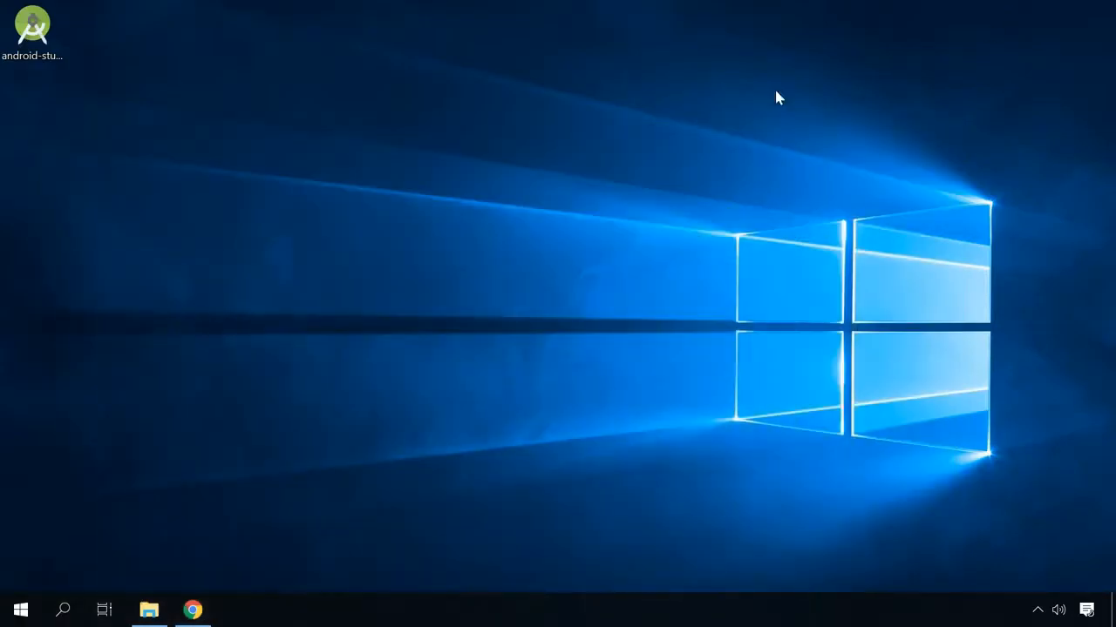
pyautogui.moveTo(53, 26)
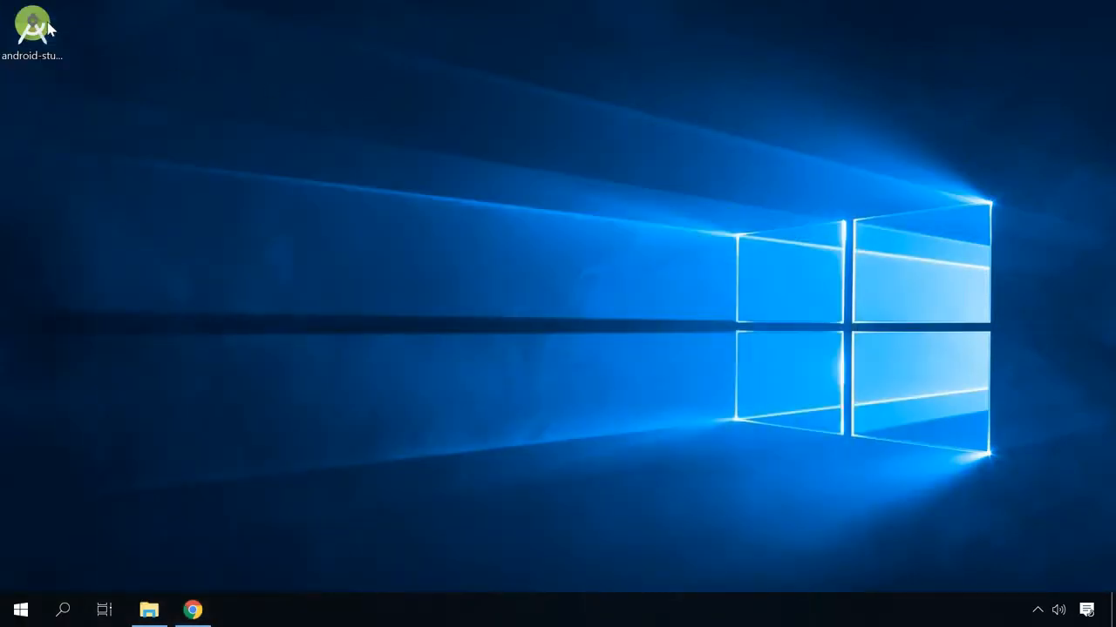
# Step: Install Android Studio with the default location and shortcuts folder and finish the setup wizard
pyautogui.doubleClick(31, 26)
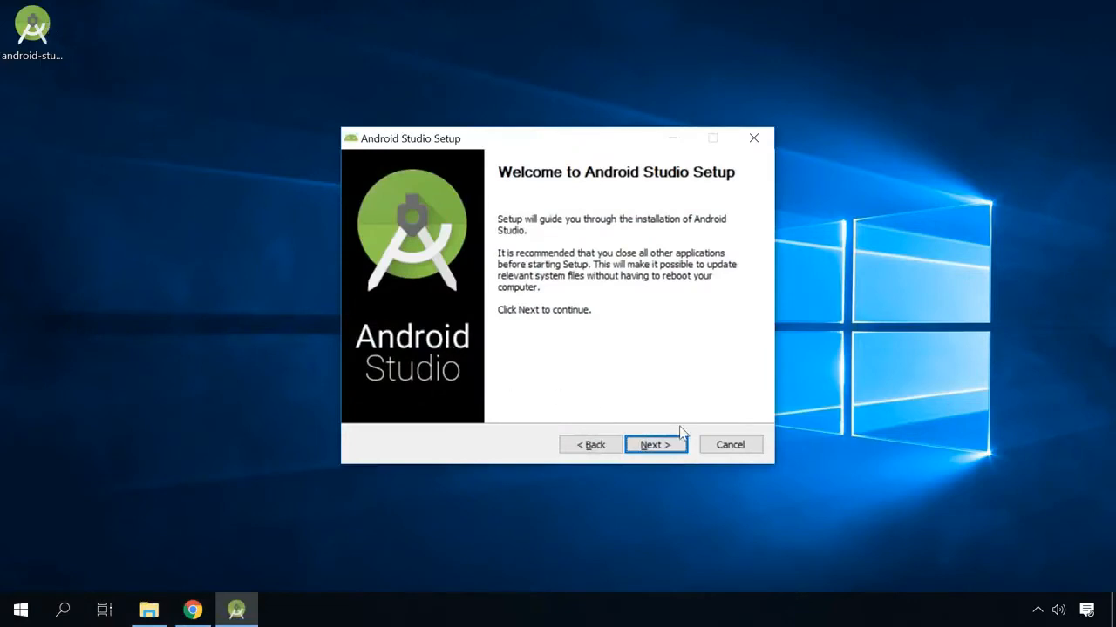
pyautogui.click(655, 444)
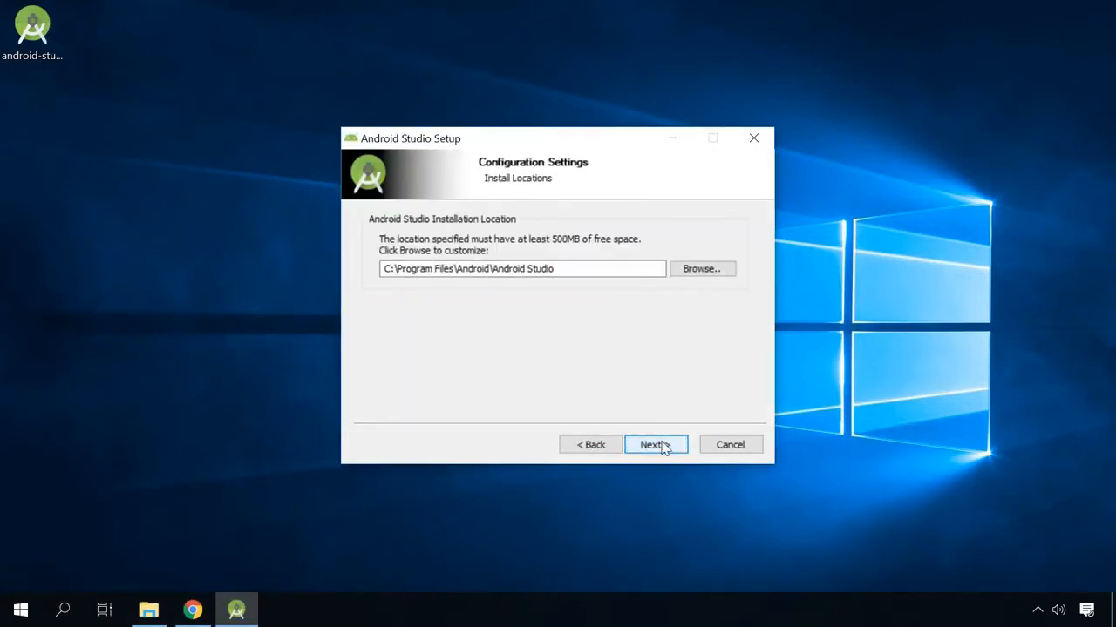
pyautogui.click(648, 445)
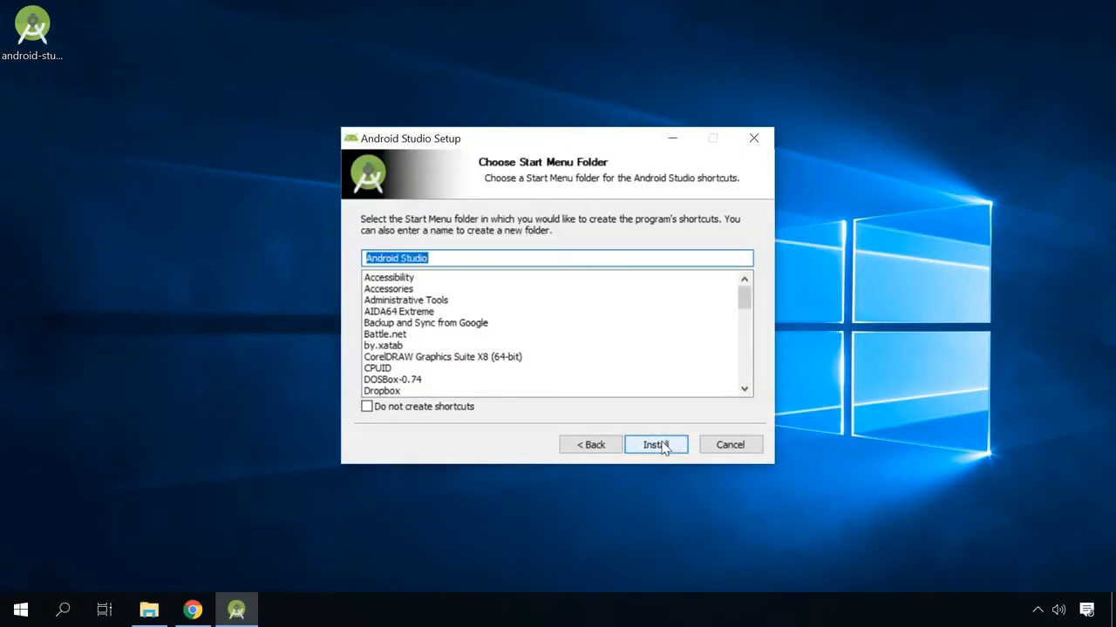
pyautogui.click(653, 444)
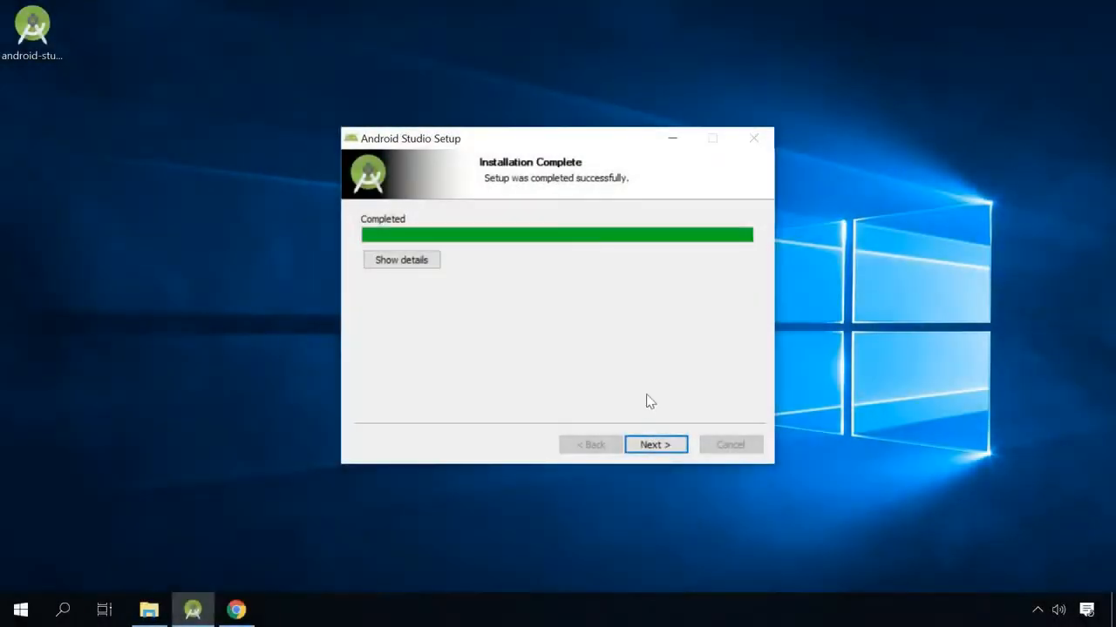
pyautogui.click(656, 444)
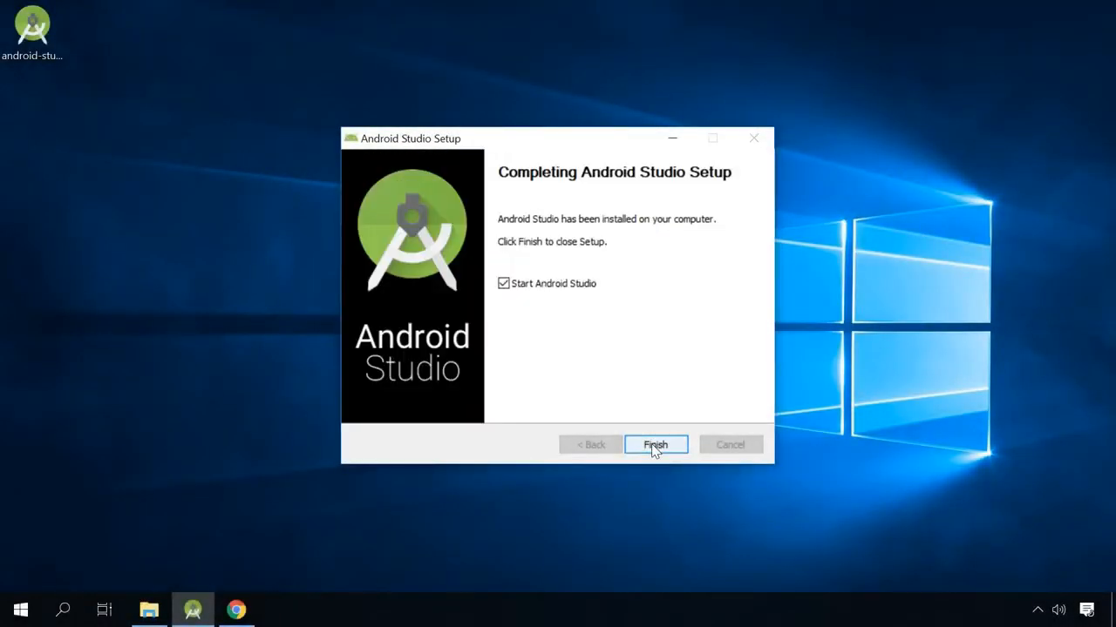
pyautogui.click(656, 444)
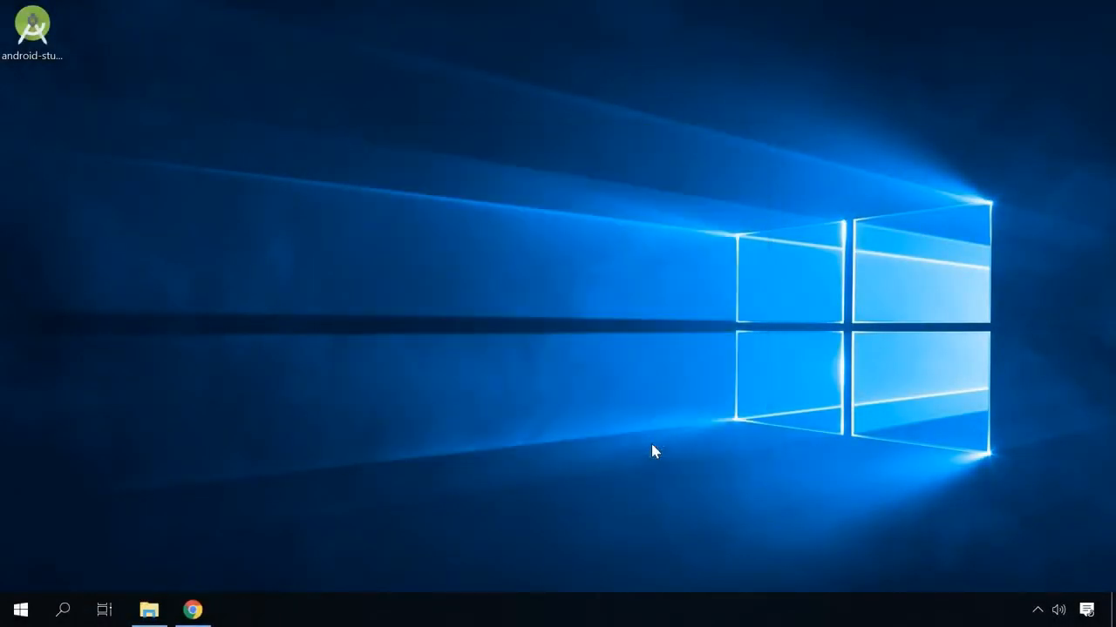
# Step: Run Android Studio's first-run setup and finish downloading the SDK components
pyautogui.doubleClick(31, 26)
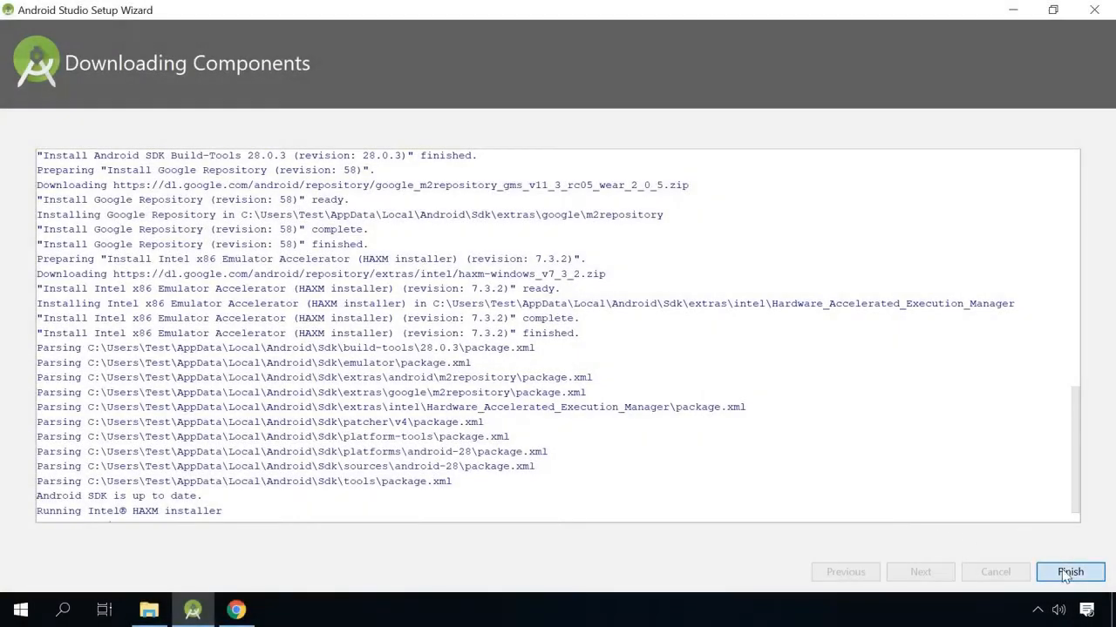
pyautogui.click(1070, 572)
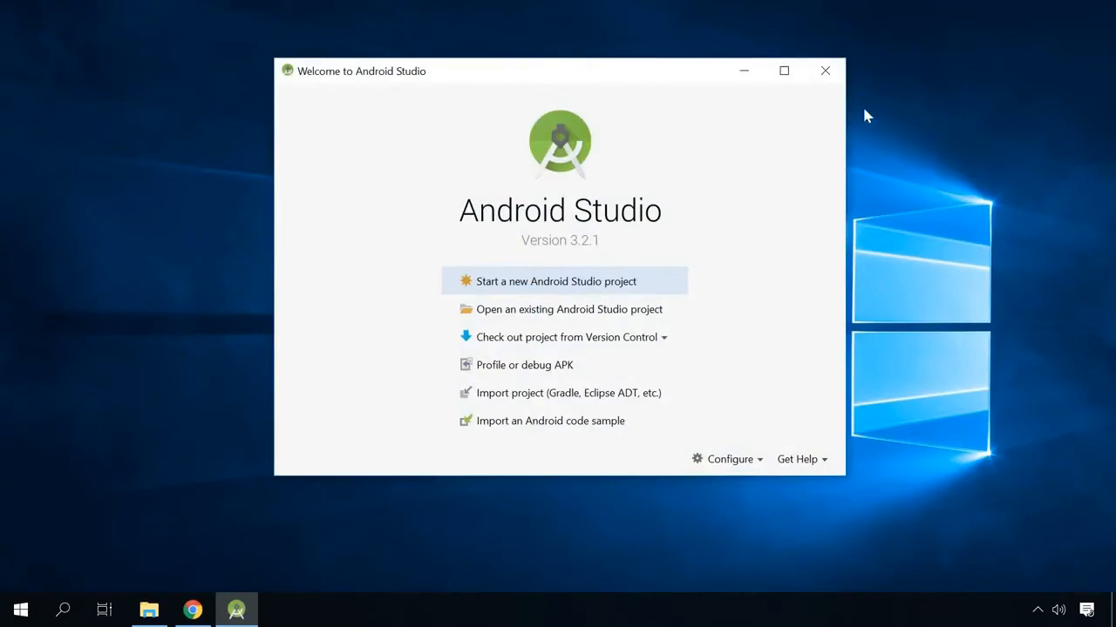
pyautogui.moveTo(742, 70)
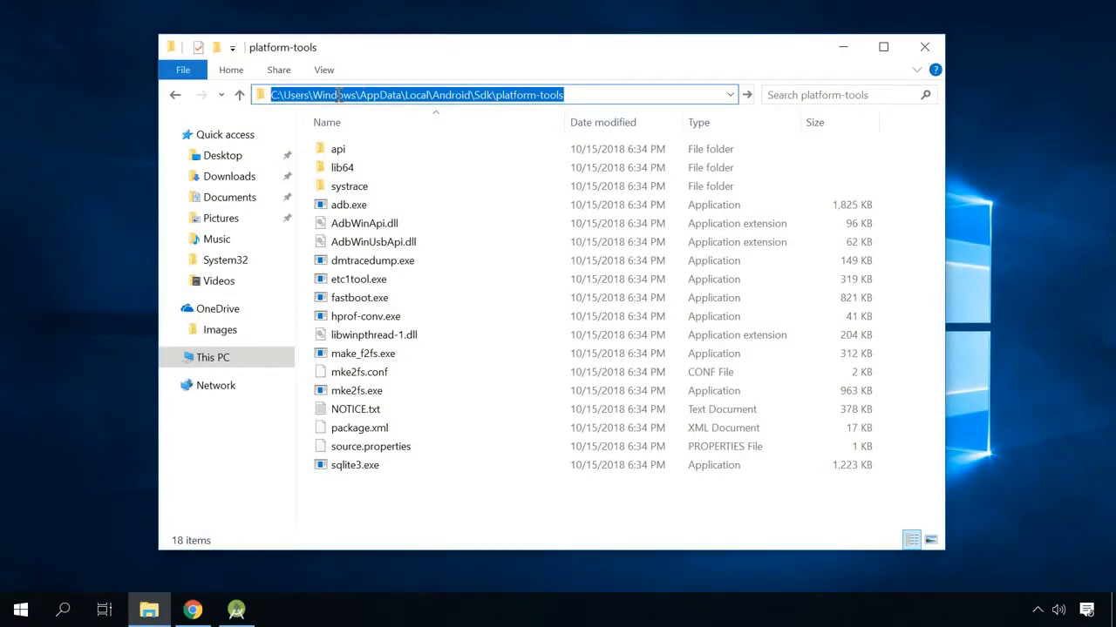
pyautogui.moveTo(425, 94)
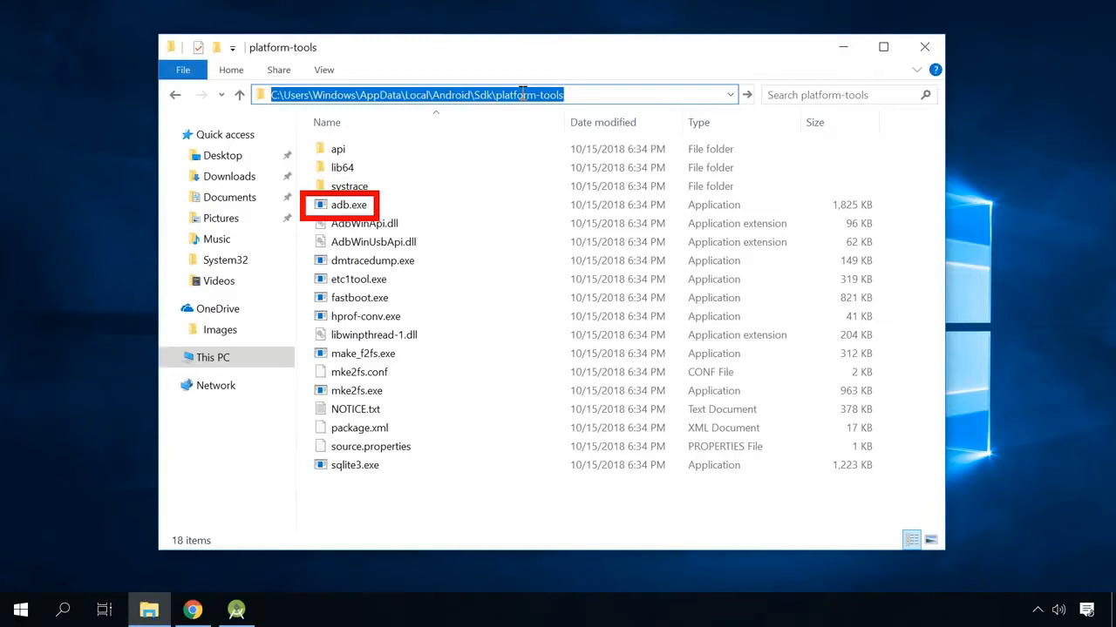
# Step: Bring up copy options for the platform-tools folder path in the File Explorer address bar
pyautogui.rightClick(497, 94)
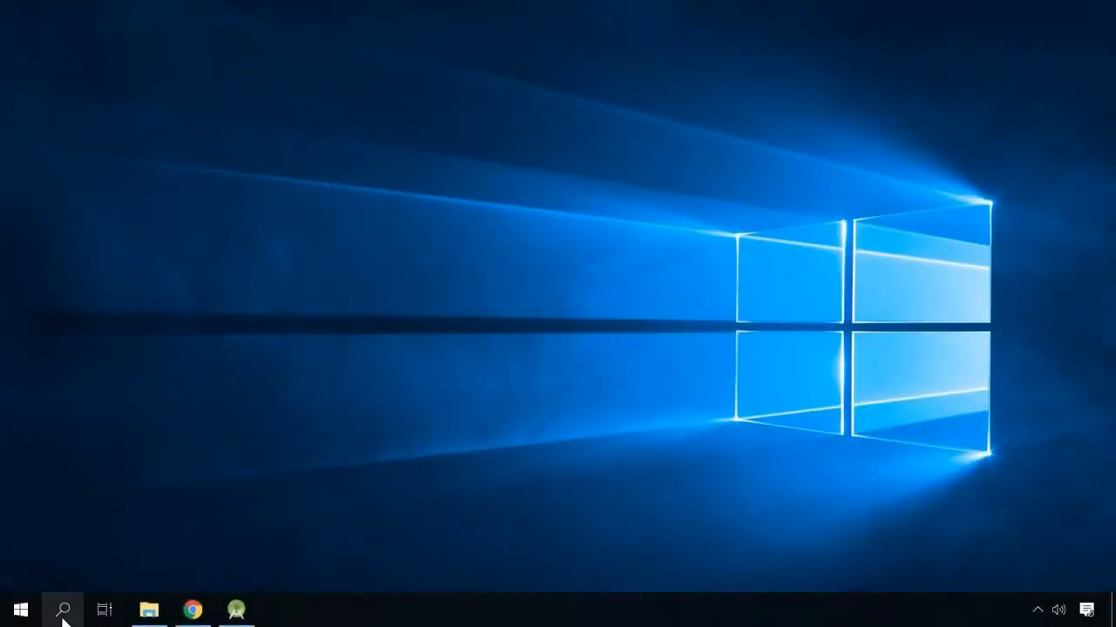
# Step: Launch Command Prompt as administrator from Start search for cmd and accept the UAC prompt
pyautogui.write('cmd')
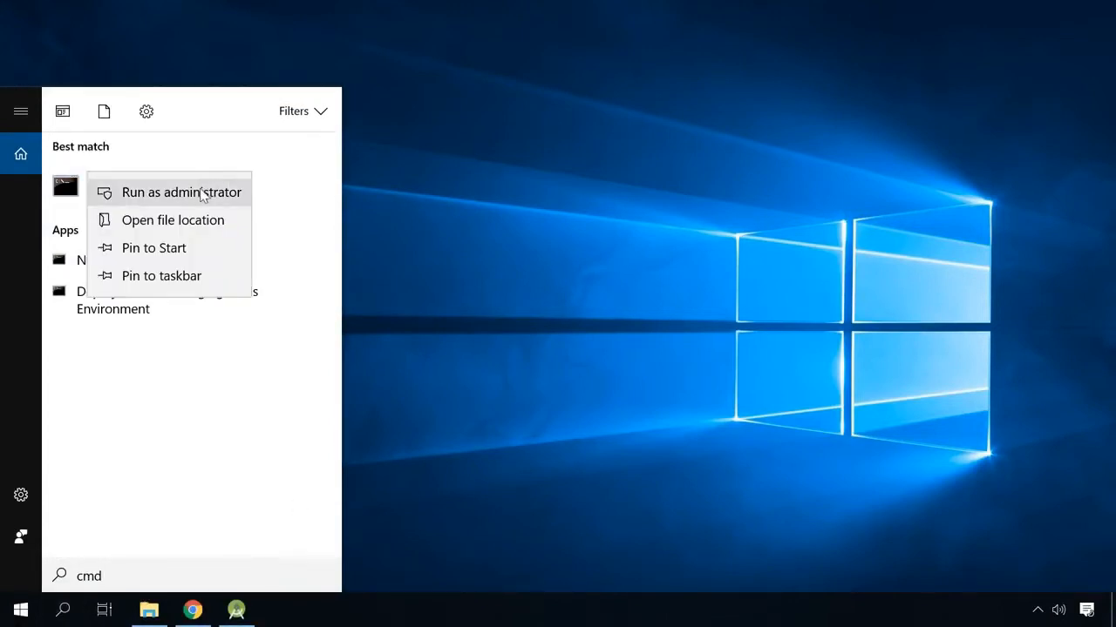
pyautogui.click(181, 191)
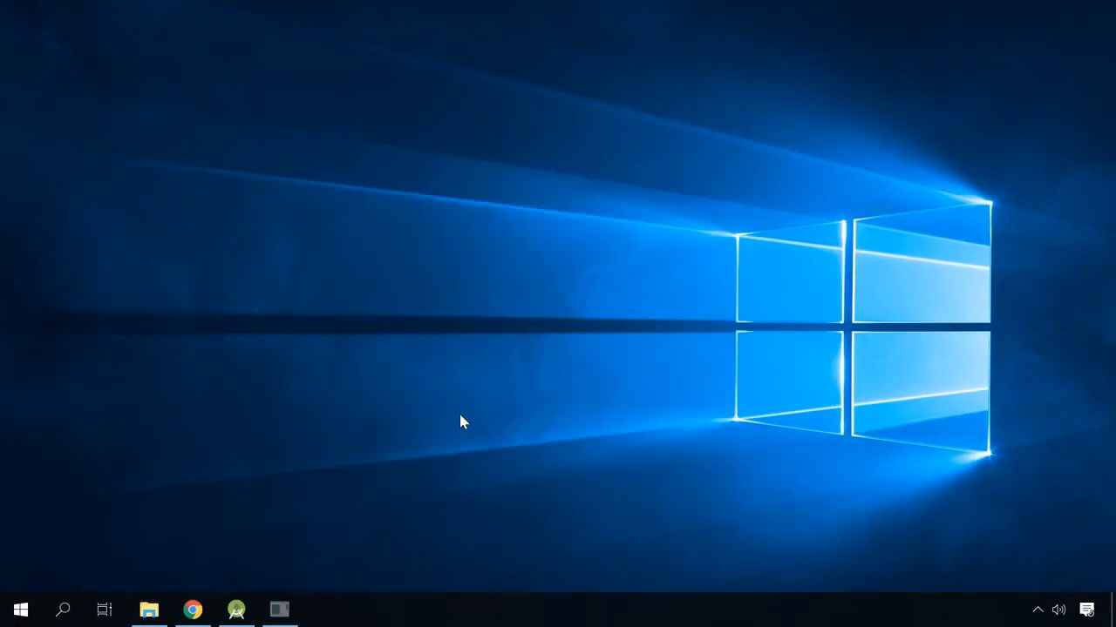
pyautogui.click(279, 610)
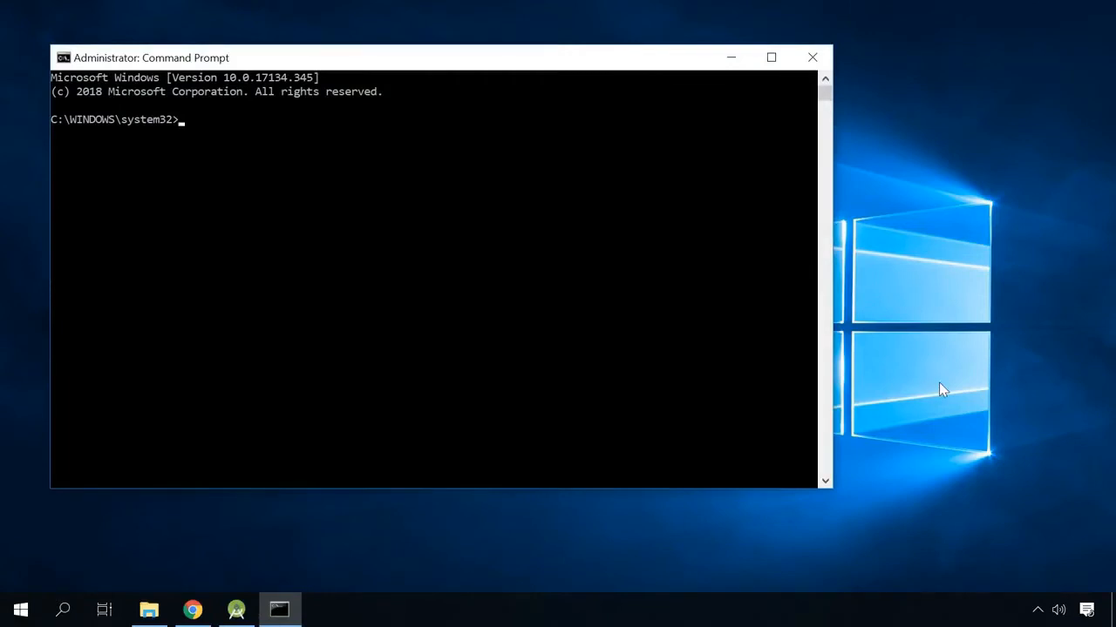
# Step: Change directory to C:\Users\Windows\AppData\Local\Android\Sdk\platform-tools
pyautogui.write('cd C:\\Users\\Windows\\AppData\\Local\\Android\\Sdk\\platform-tools')
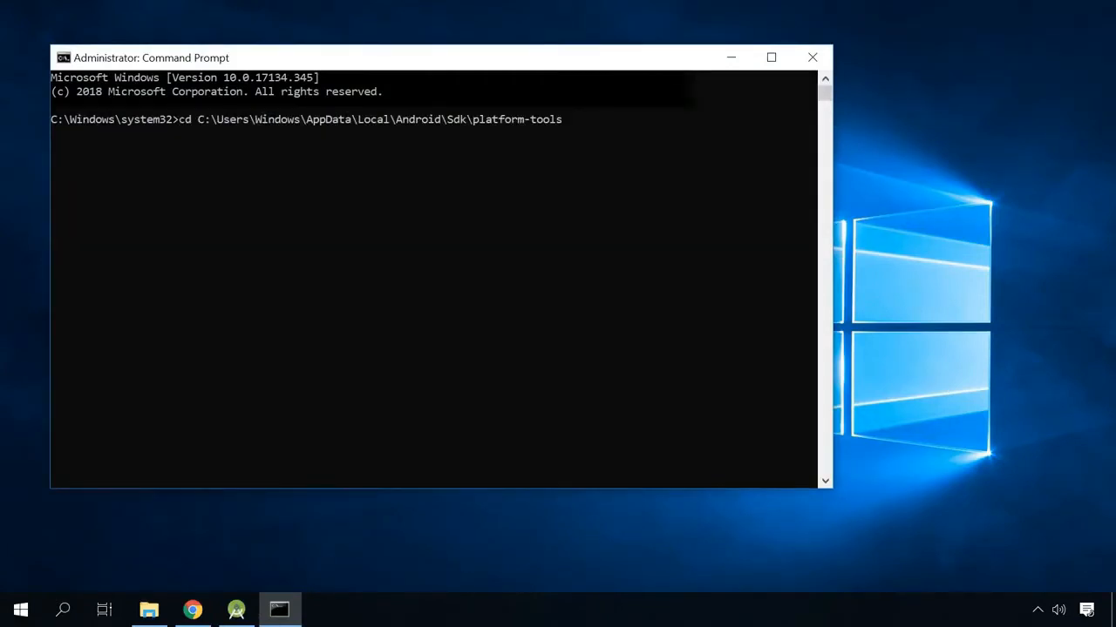
pyautogui.press('Return')
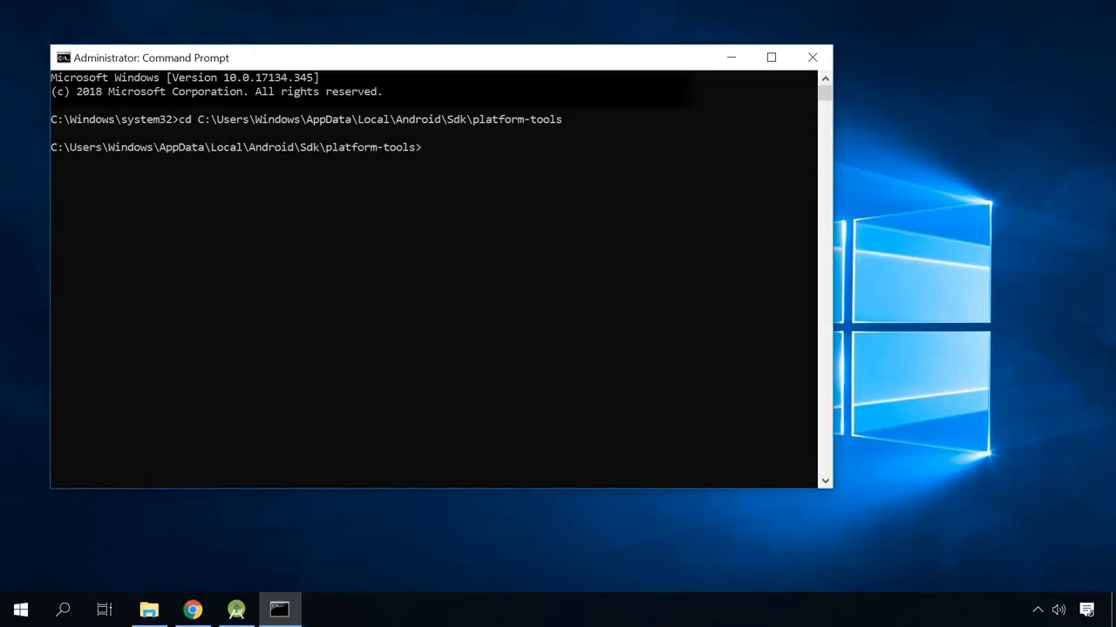
# Step: Run adb devices twice, confirming the phone shows as authorized on the second run
pyautogui.write('adb devices')
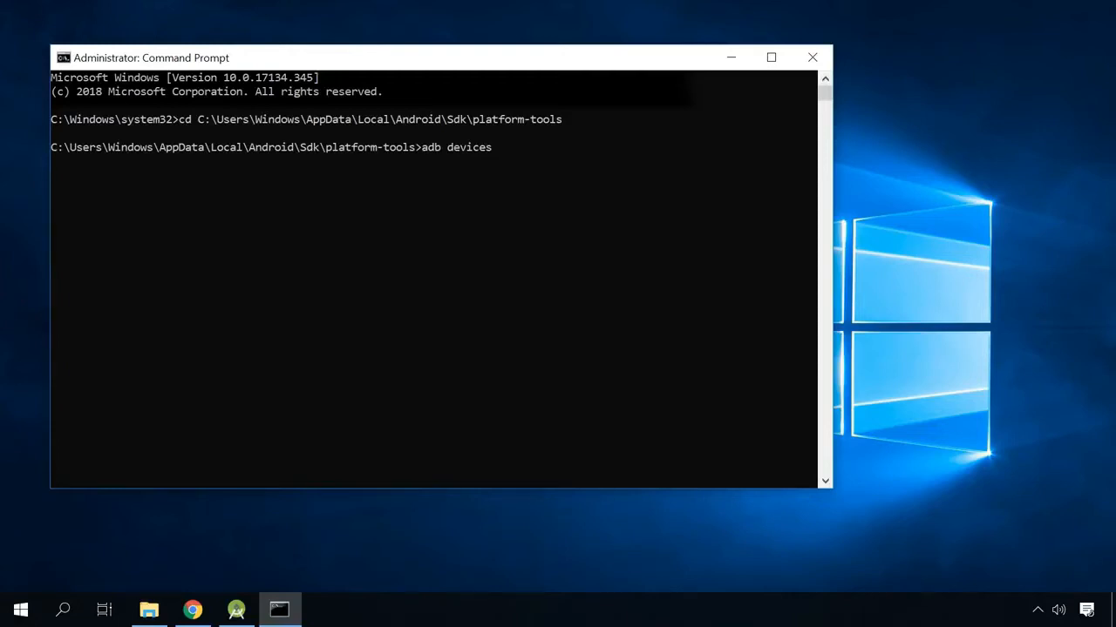
pyautogui.press('Return')
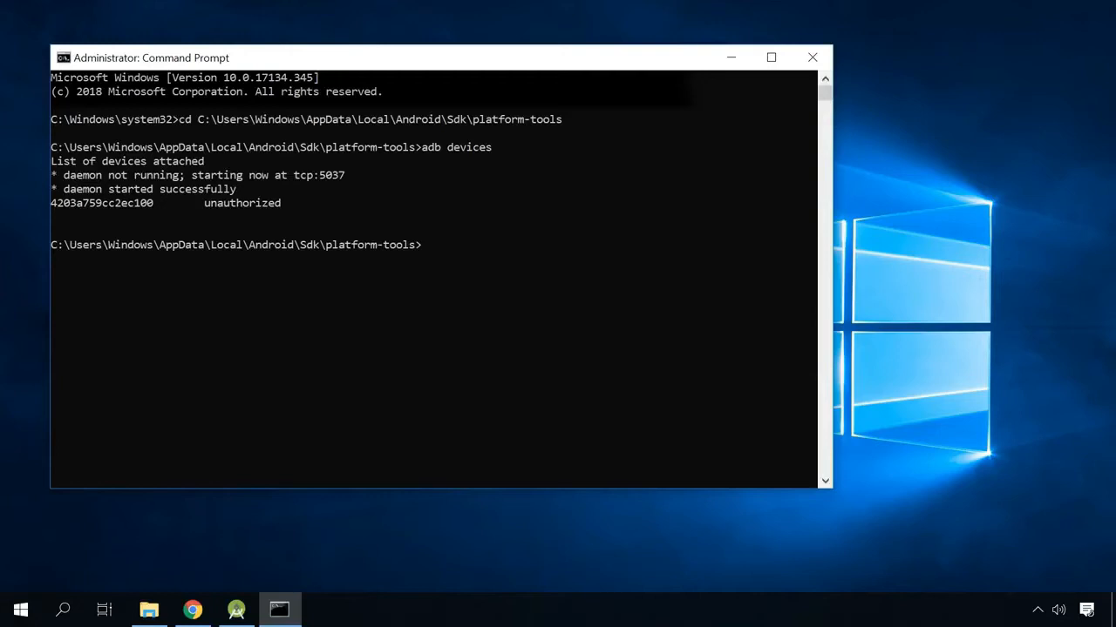
pyautogui.write('adb devices')
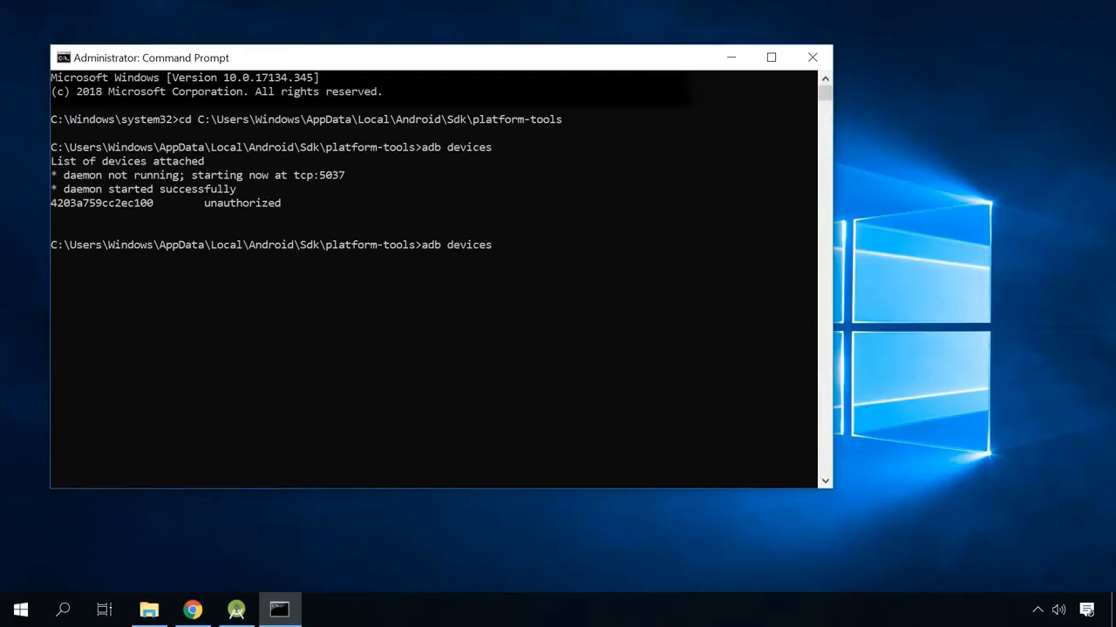
pyautogui.press('Return')
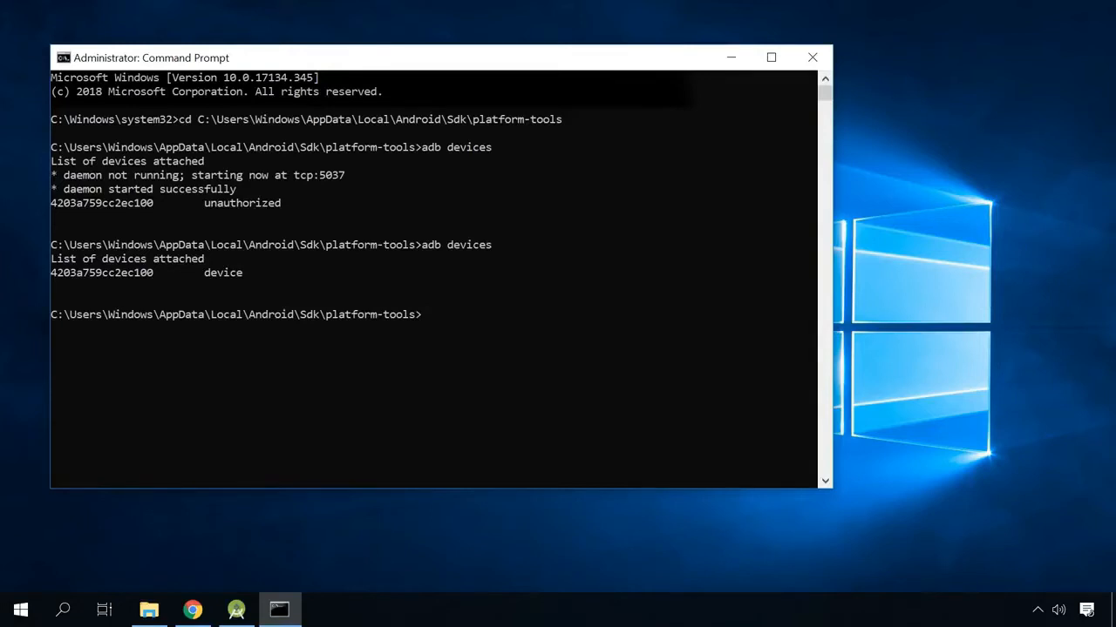
# Step: Enter an adb shell on the phone and become root with su
pyautogui.write('adb shell')
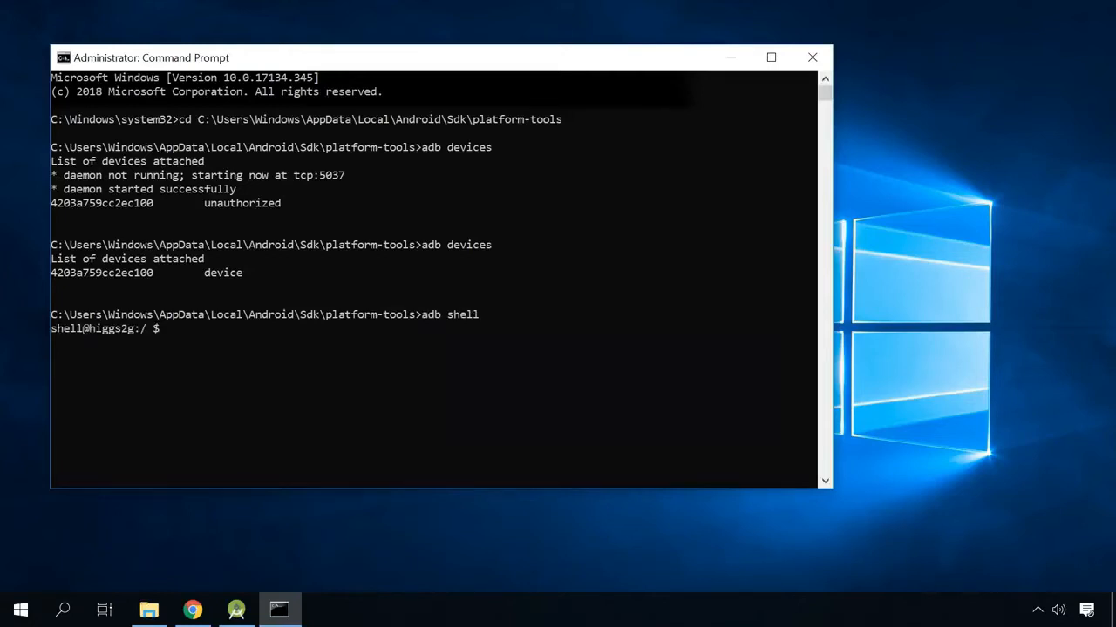
pyautogui.write('su')
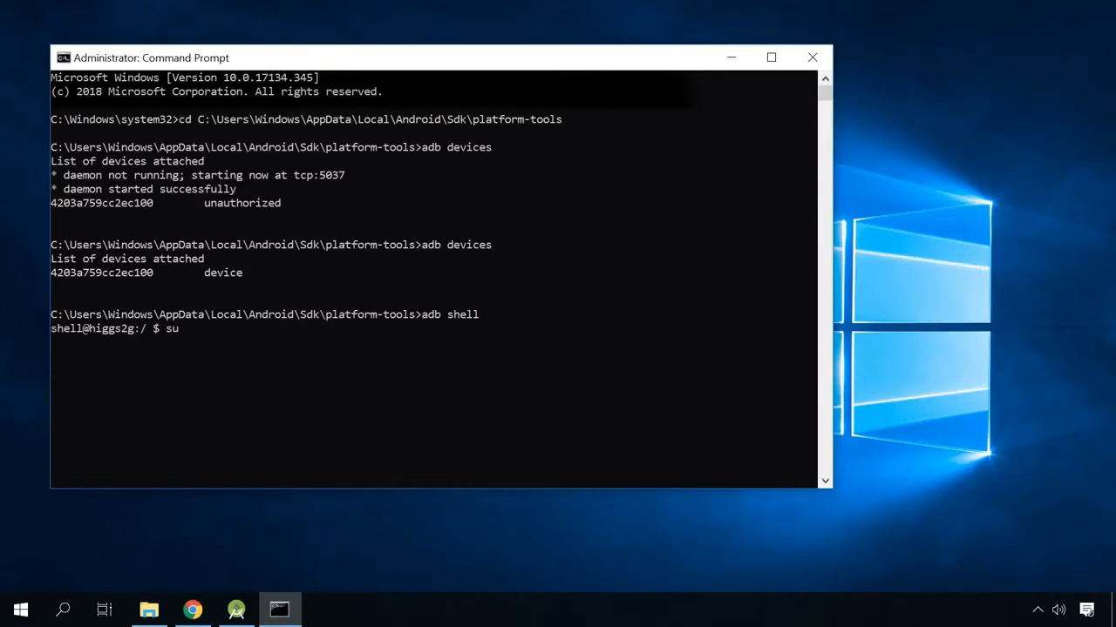
pyautogui.press('Return')
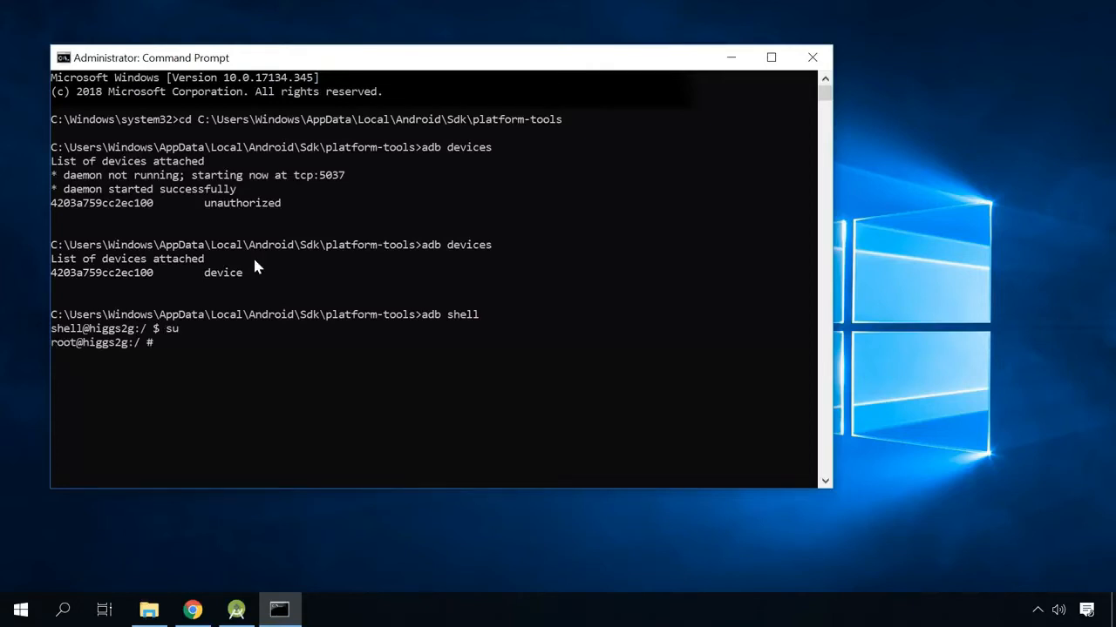
# Step: Delete /data/system/locksettings.db and locksettings.db-wal, then reboot the phone
pyautogui.write('rm /data/system/locksettings.db')
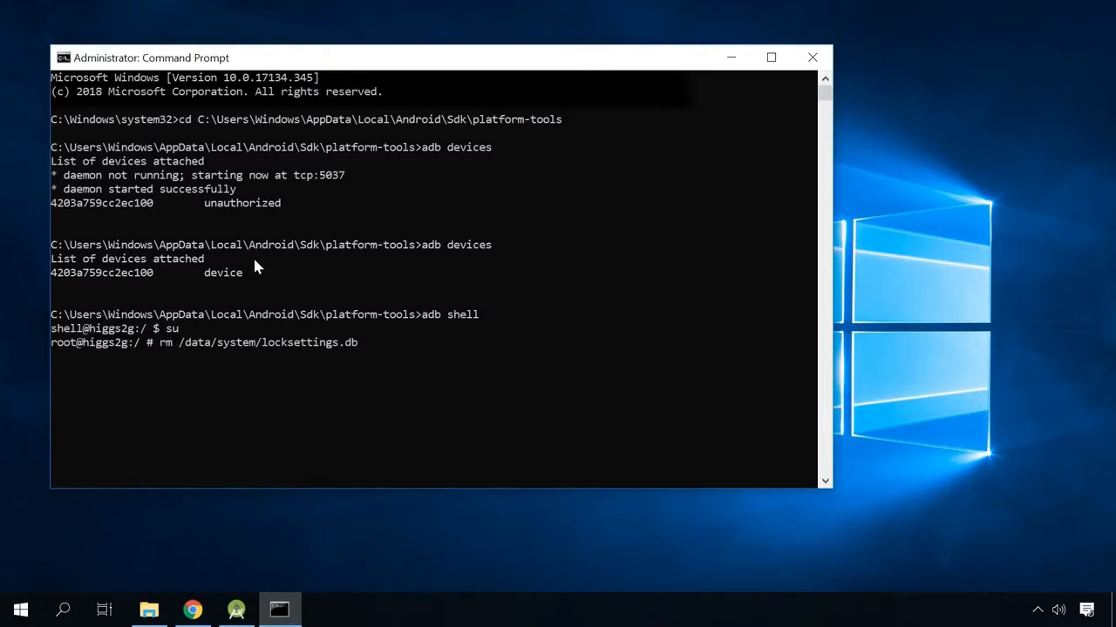
pyautogui.press('Return')
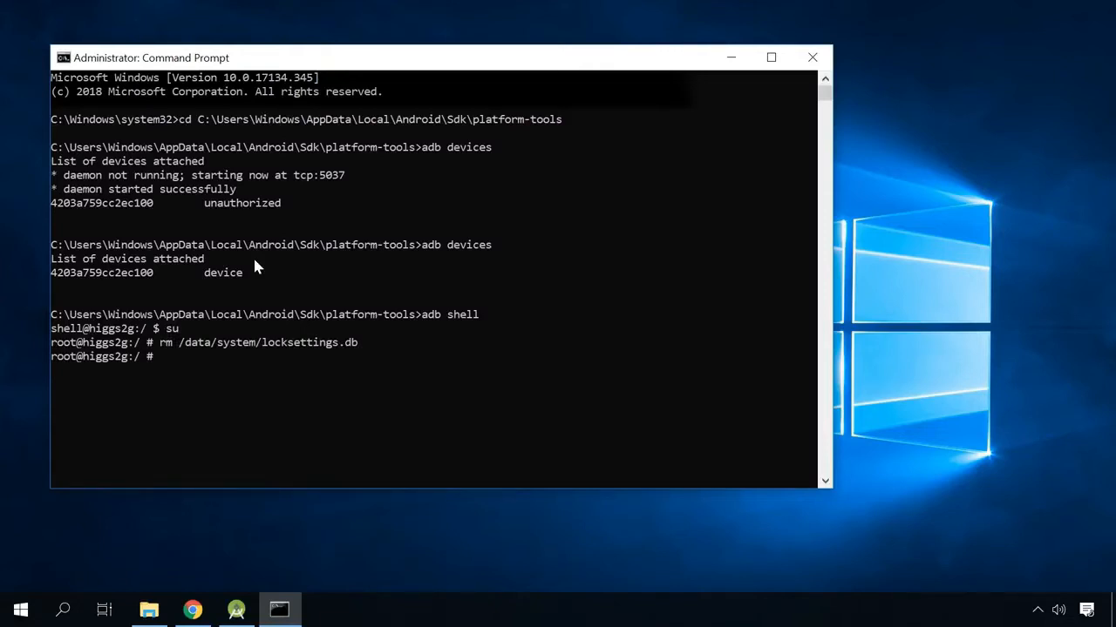
pyautogui.write('rm /data/system/locksettings.db-wal')
pyautogui.write('rm /data/system/locksettings.db-shm')
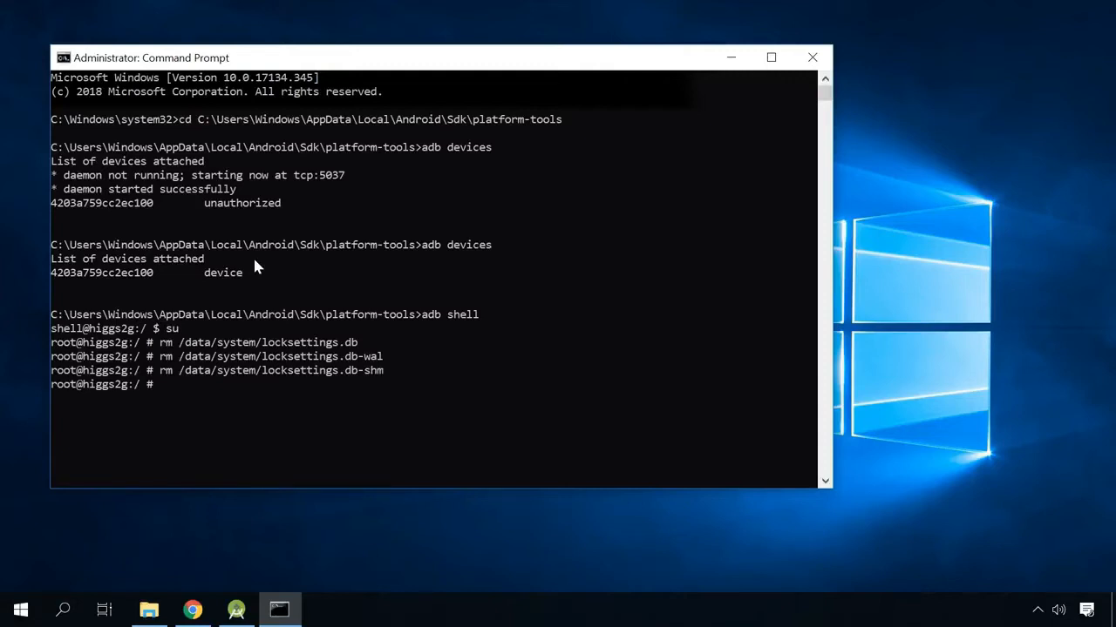
pyautogui.write('reboot')
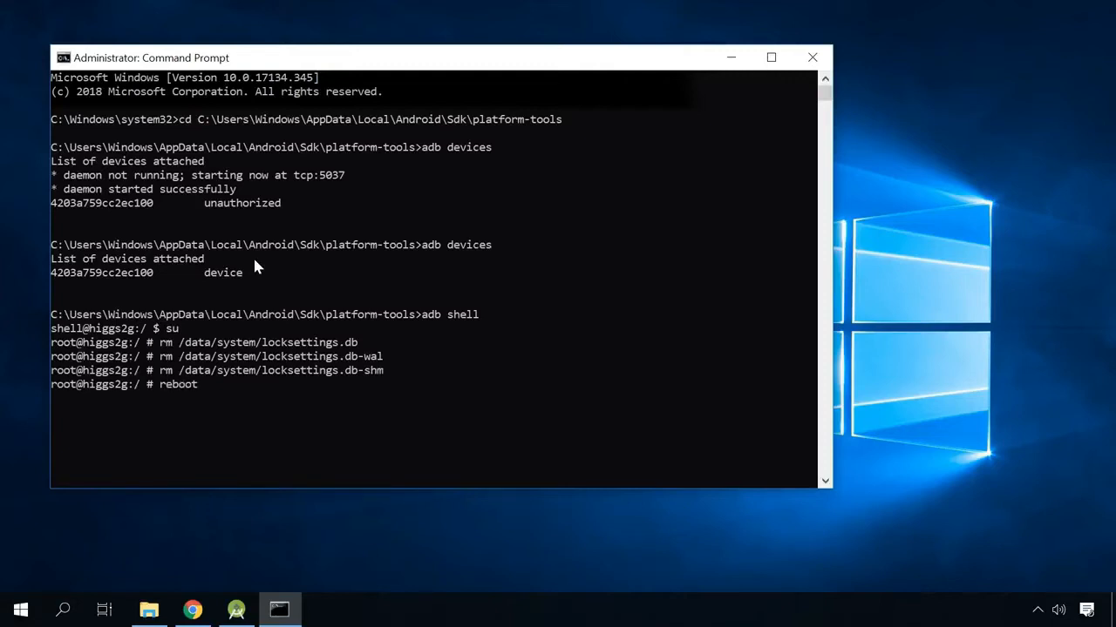
pyautogui.press('Return')
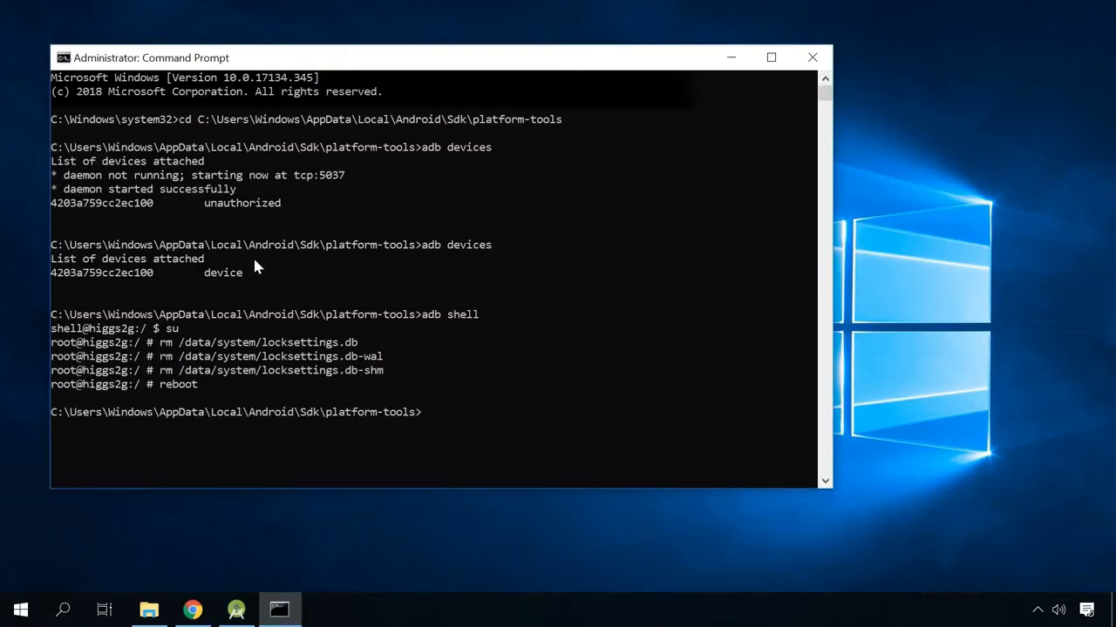